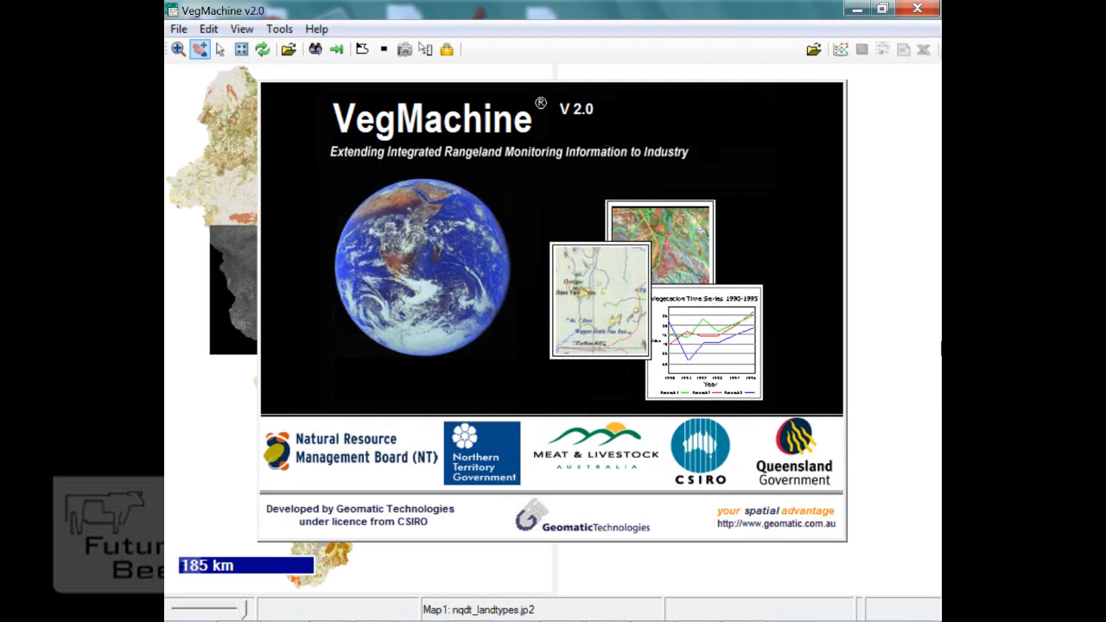
{"action": "mouse_move", "coordinate": [665, 529]}
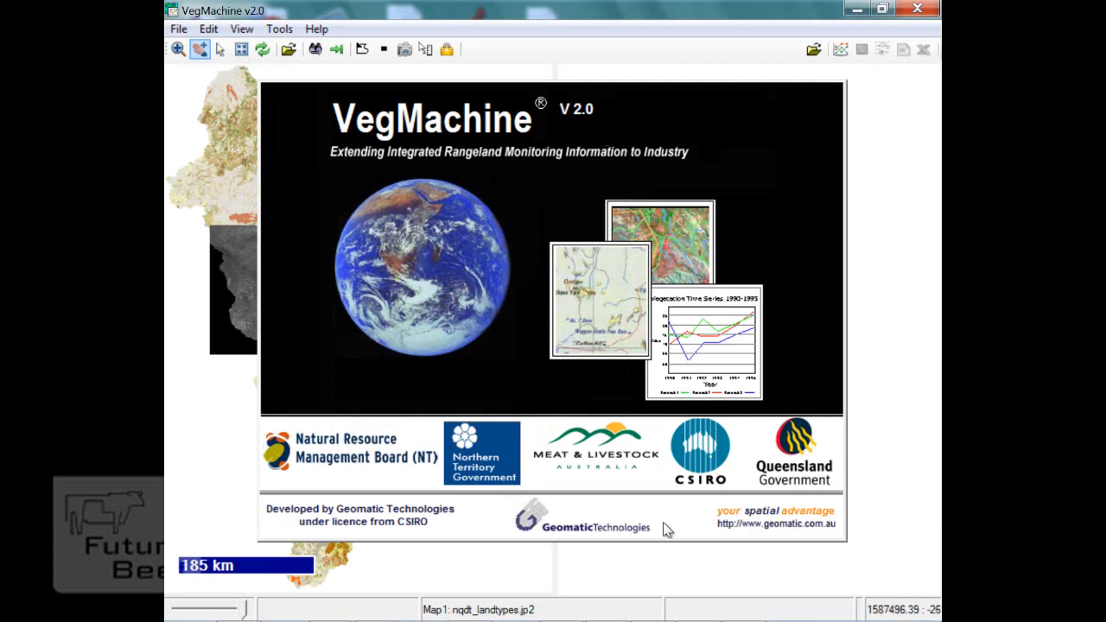
{"action": "mouse_move", "coordinate": [579, 578]}
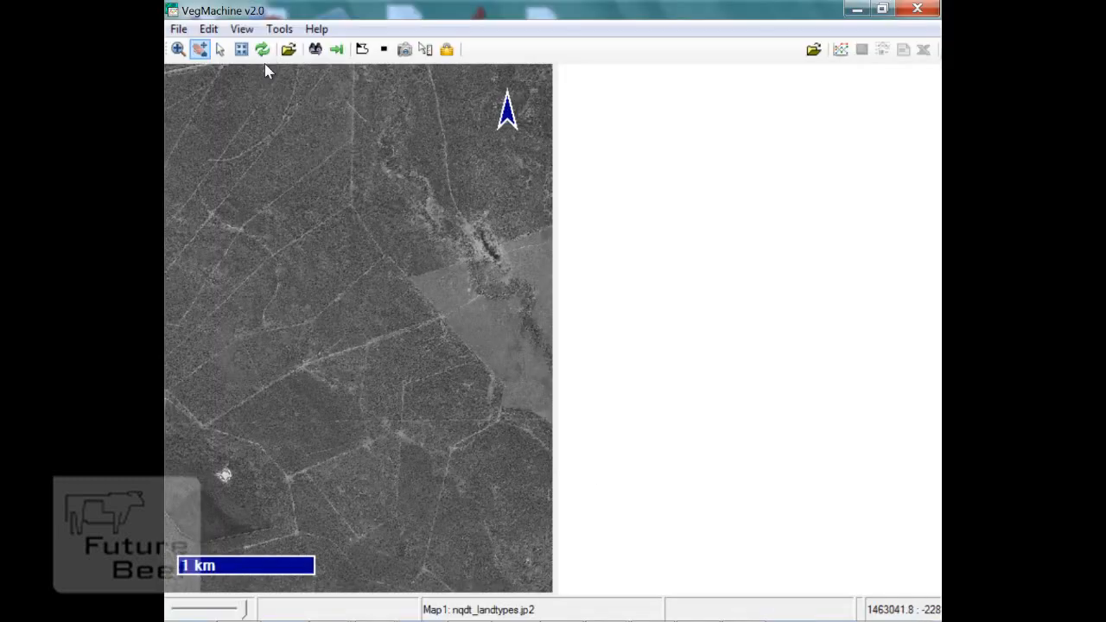
Refresh the map so the paddock polygon loads and its cover time series plots
{"action": "left_click", "coordinate": [262, 49]}
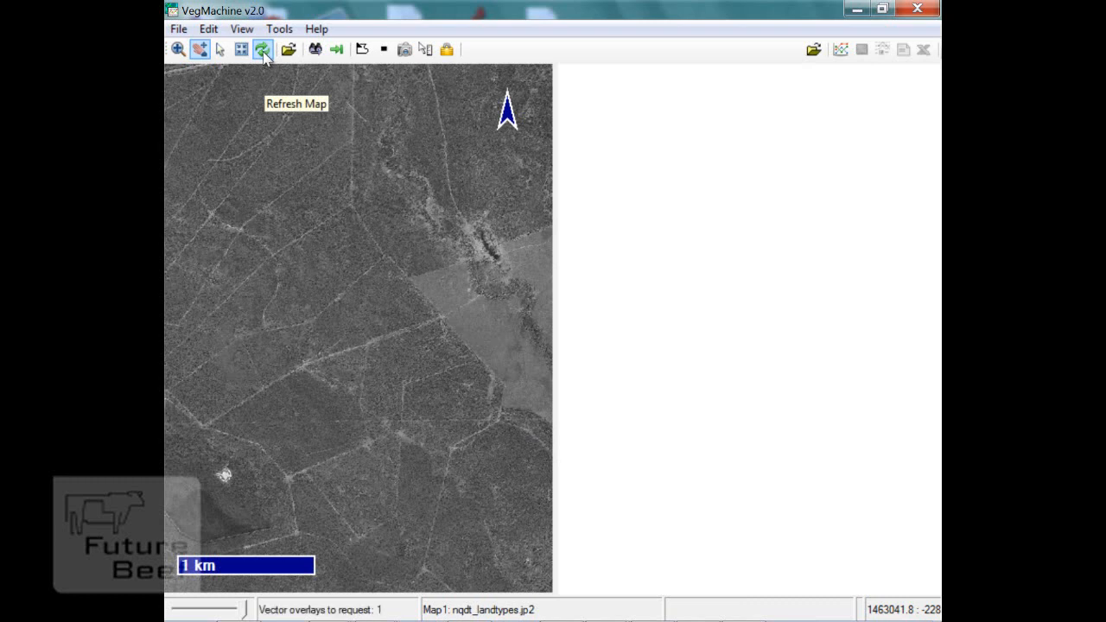
{"action": "left_click", "coordinate": [263, 49]}
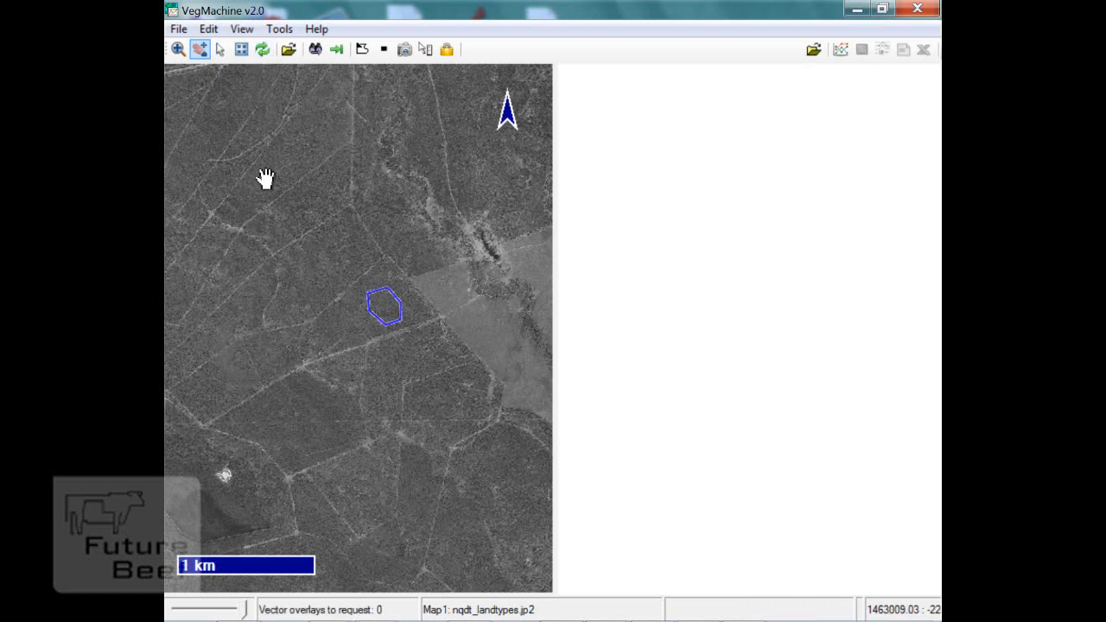
{"action": "mouse_move", "coordinate": [251, 349]}
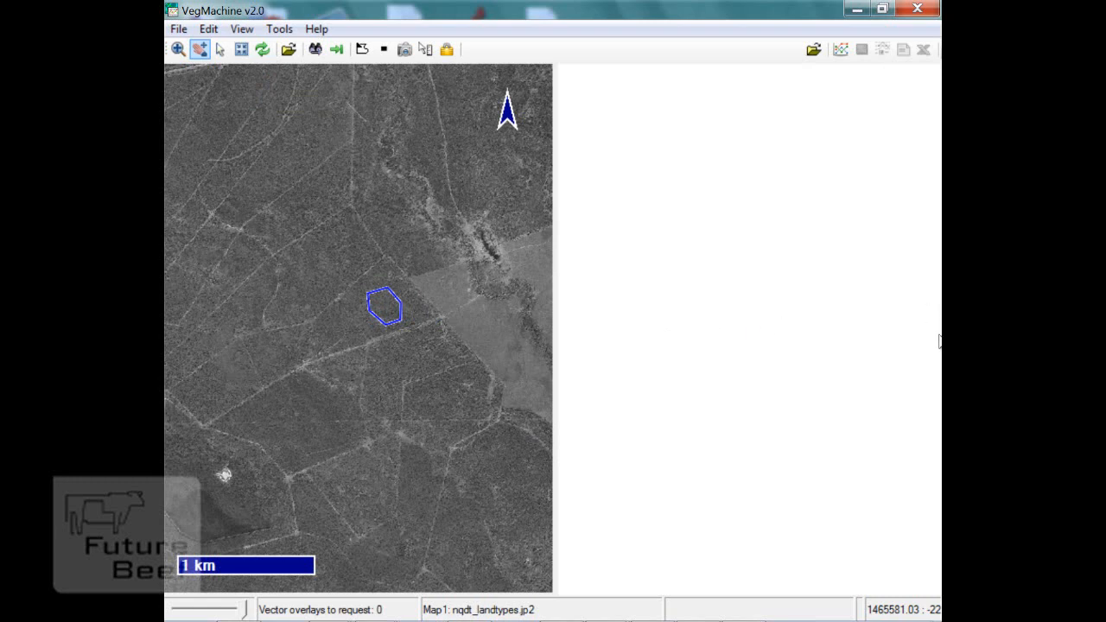
{"action": "mouse_move", "coordinate": [938, 346]}
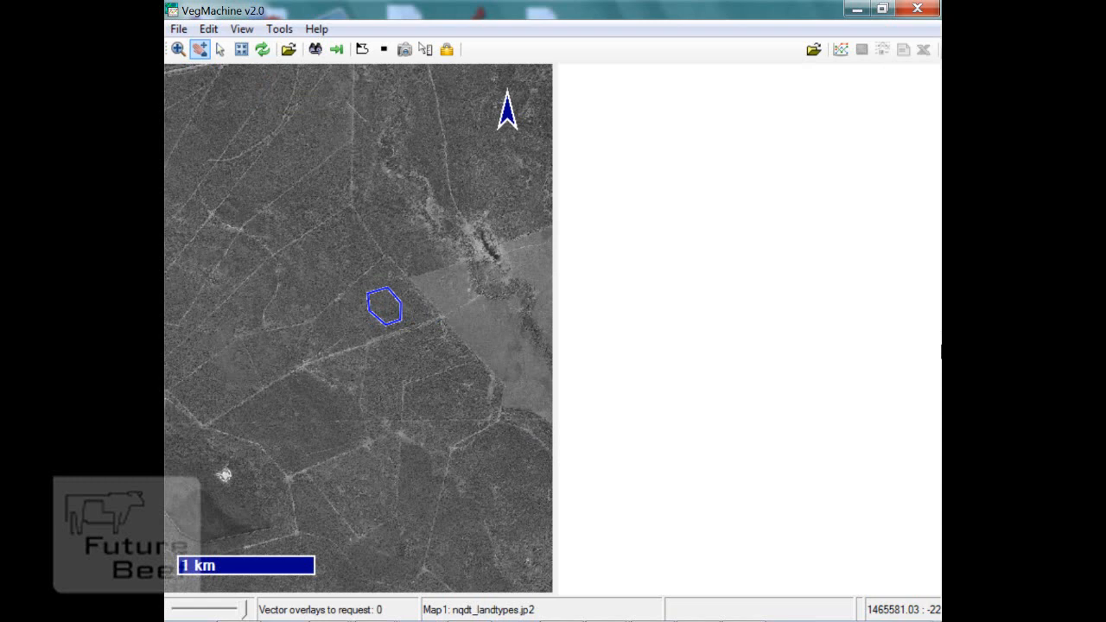
{"action": "mouse_move", "coordinate": [833, 297]}
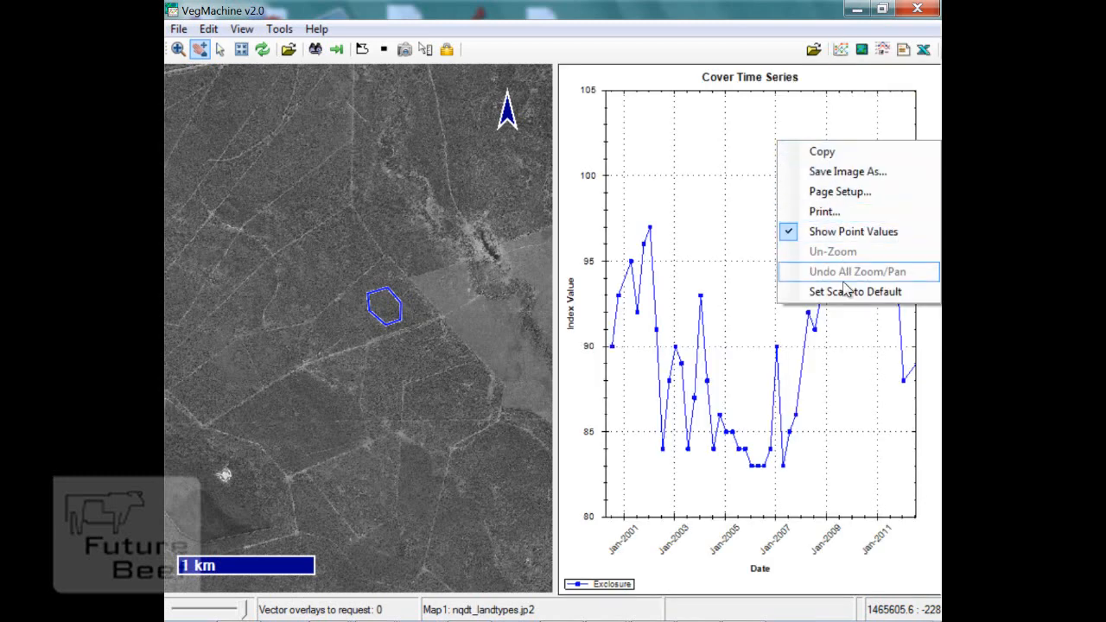
Set the graph scale to default, giving yearly date labels 2000 to 2012
{"action": "left_click", "coordinate": [857, 271]}
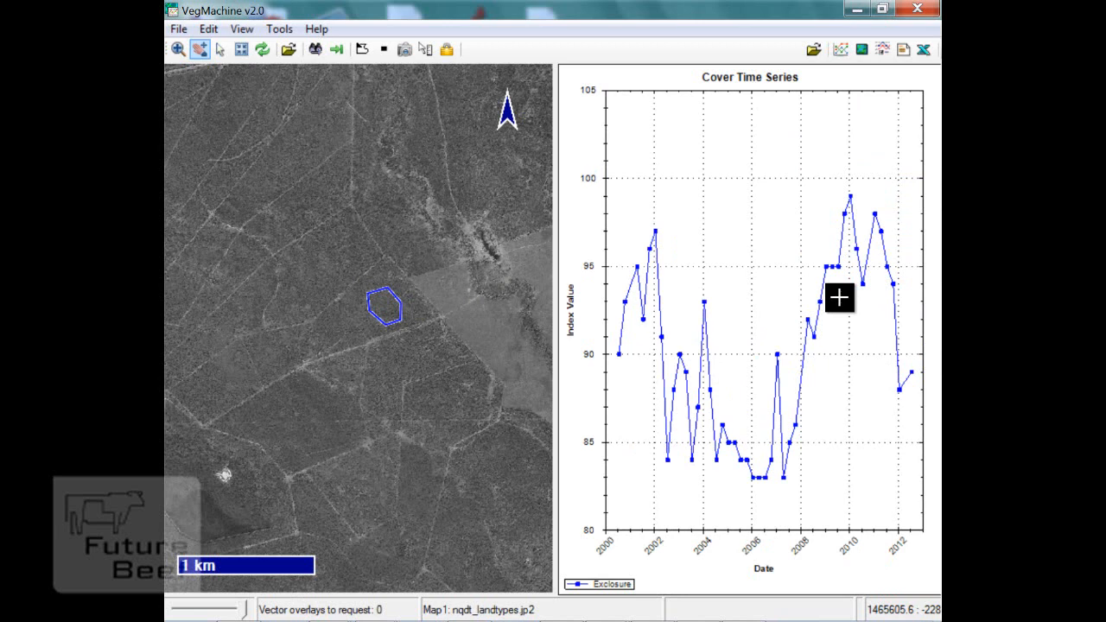
{"action": "mouse_move", "coordinate": [579, 404]}
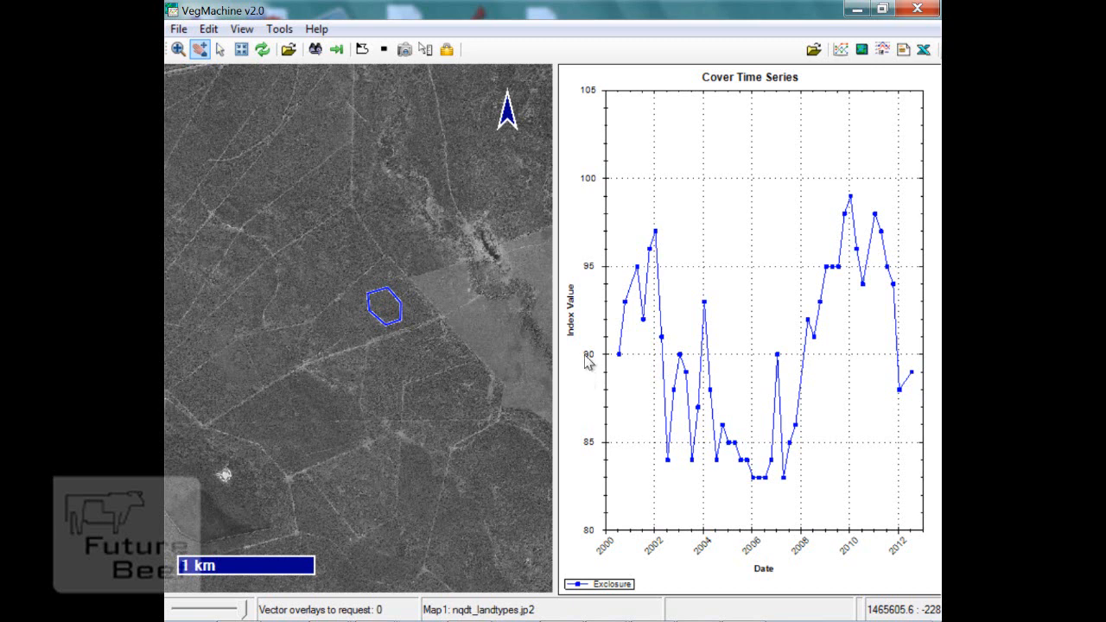
{"action": "mouse_move", "coordinate": [596, 355]}
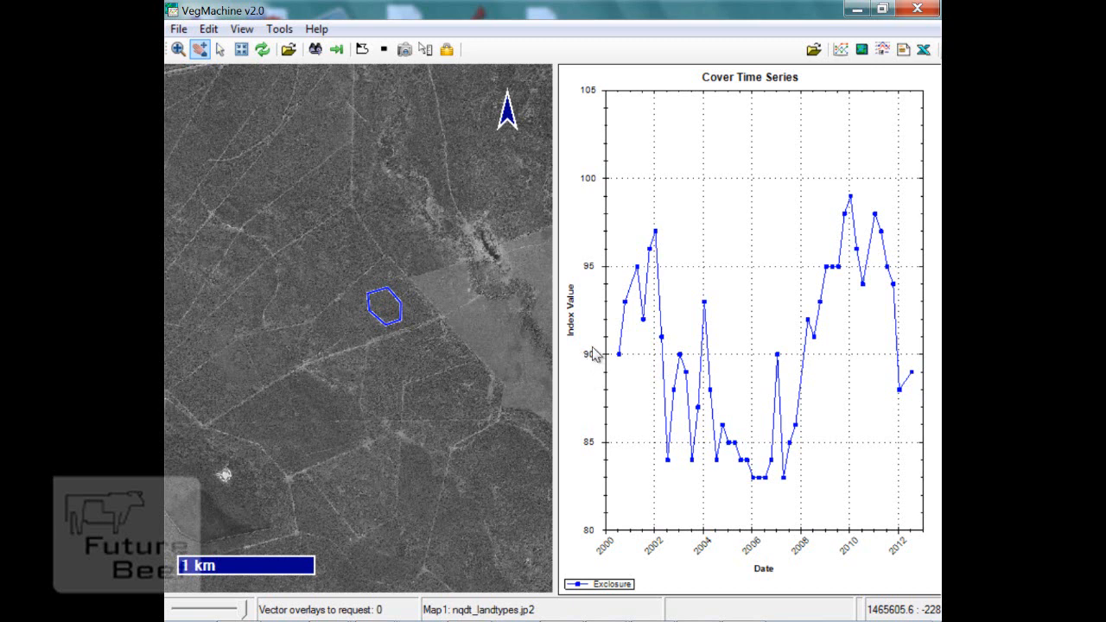
{"action": "mouse_move", "coordinate": [592, 380]}
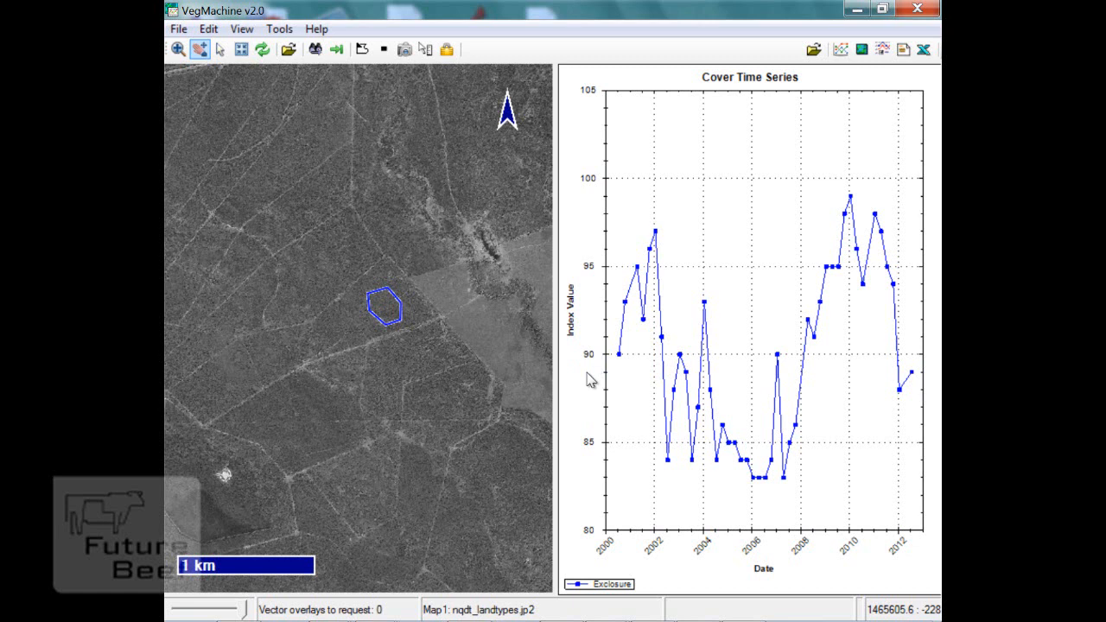
{"action": "mouse_move", "coordinate": [604, 380]}
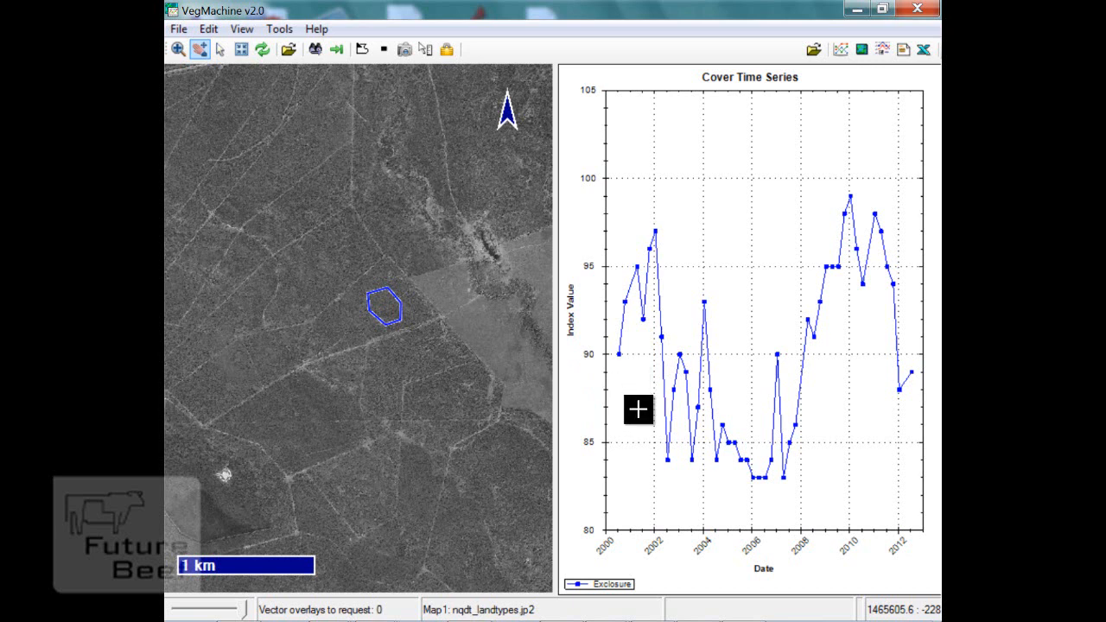
{"action": "mouse_move", "coordinate": [854, 494]}
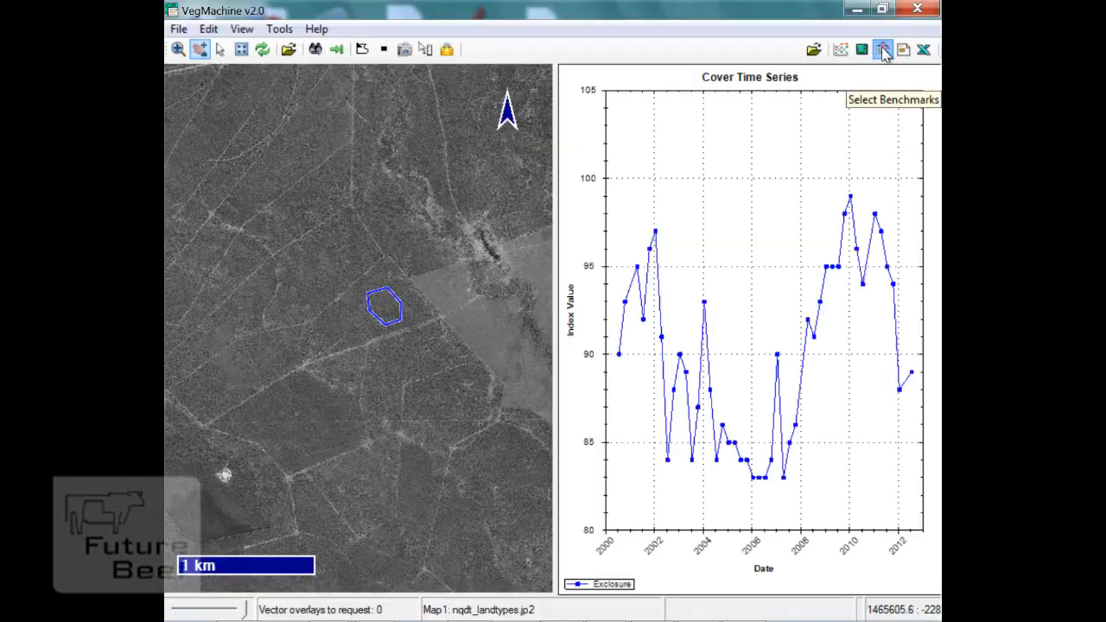
From nqdt_benchmarks.csv, plot the CC Cape Campaspe catchment 50% benchmark line
{"action": "left_click", "coordinate": [883, 48]}
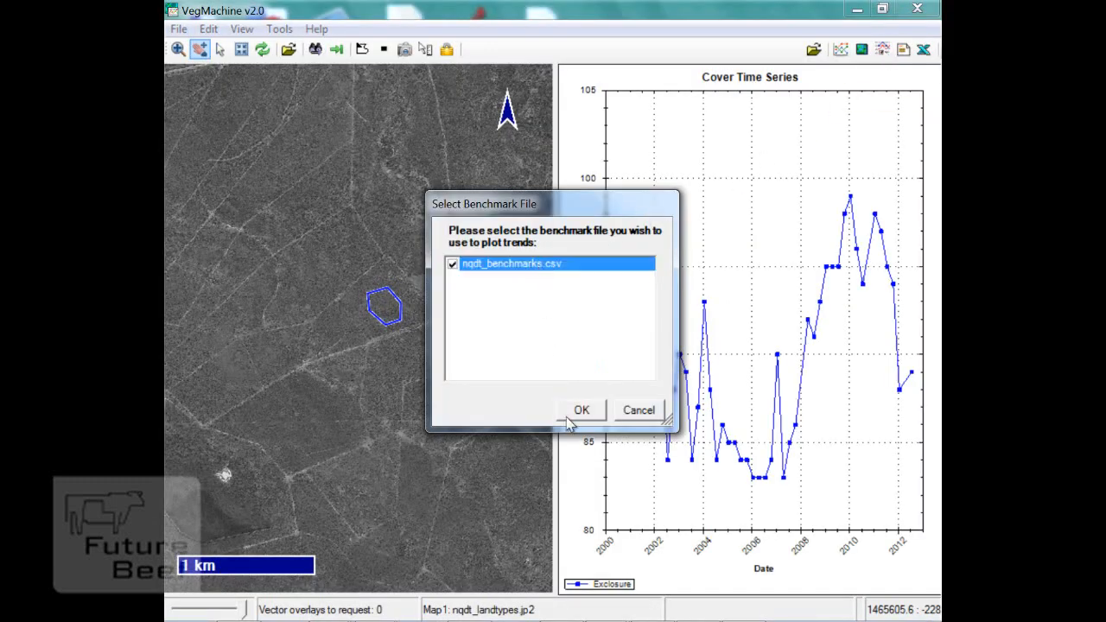
{"action": "left_click", "coordinate": [581, 409]}
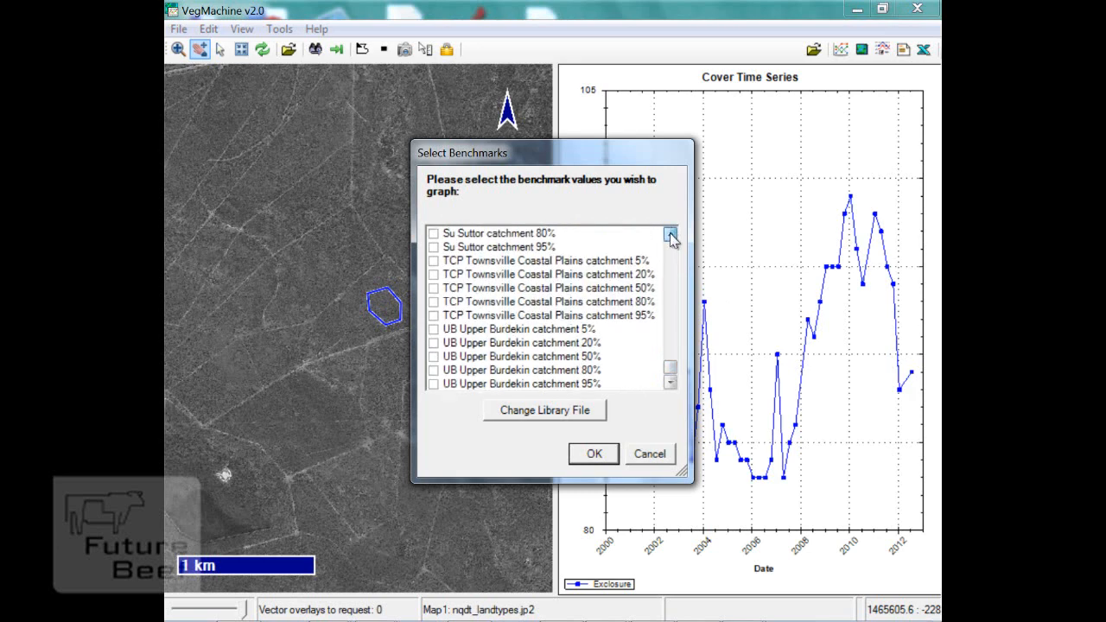
{"action": "left_click", "coordinate": [671, 235]}
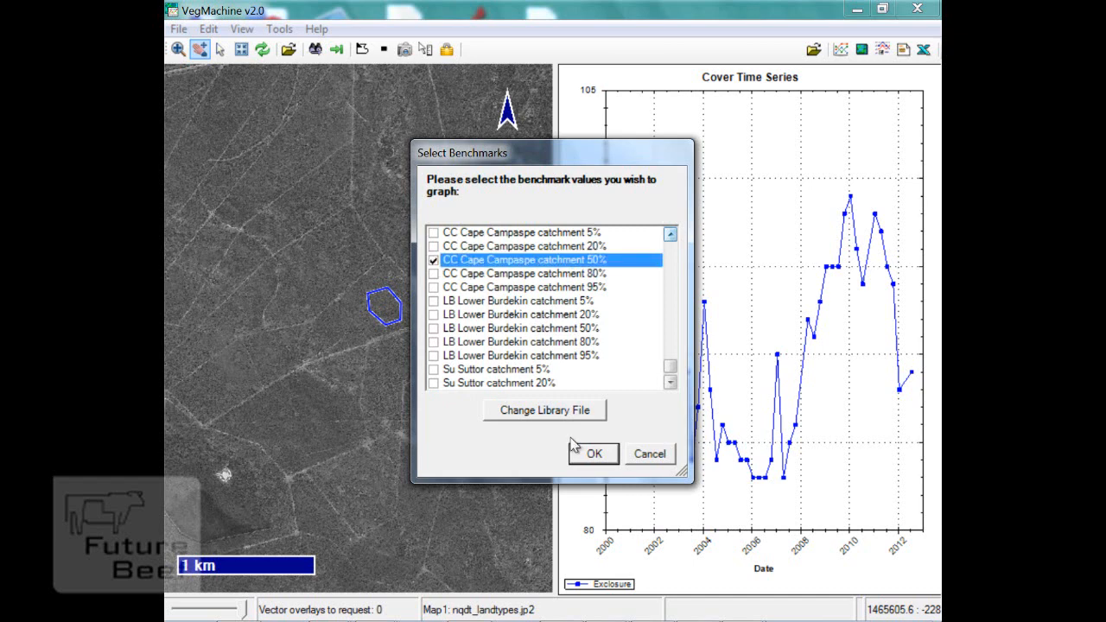
{"action": "left_click", "coordinate": [593, 453]}
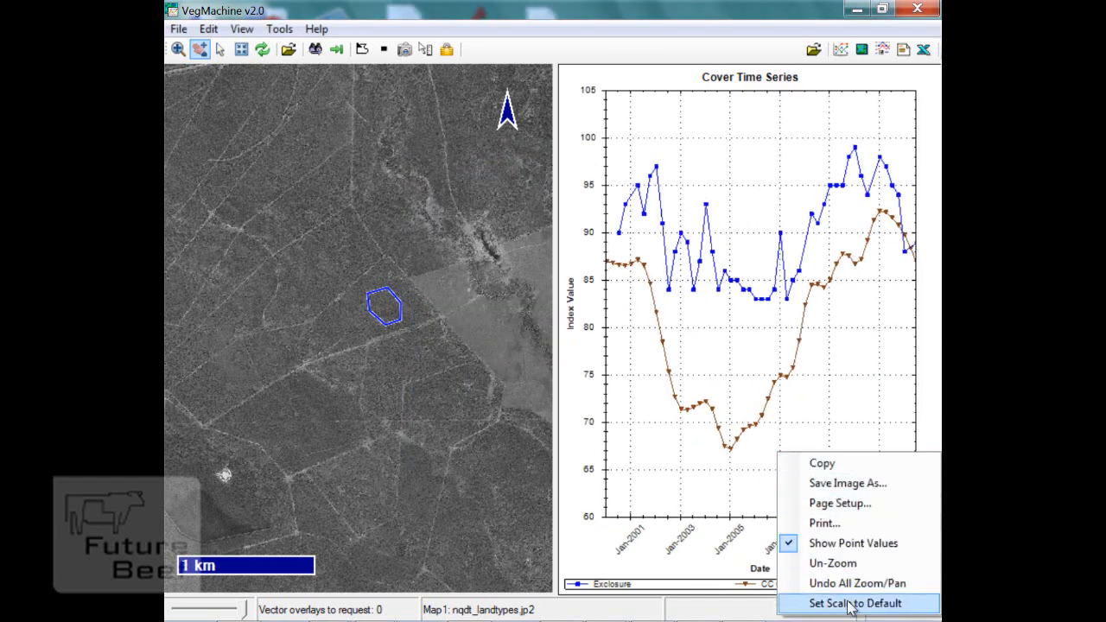
Set the scale to default so paddock and benchmark lines span 2000–2012
{"action": "left_click", "coordinate": [849, 603]}
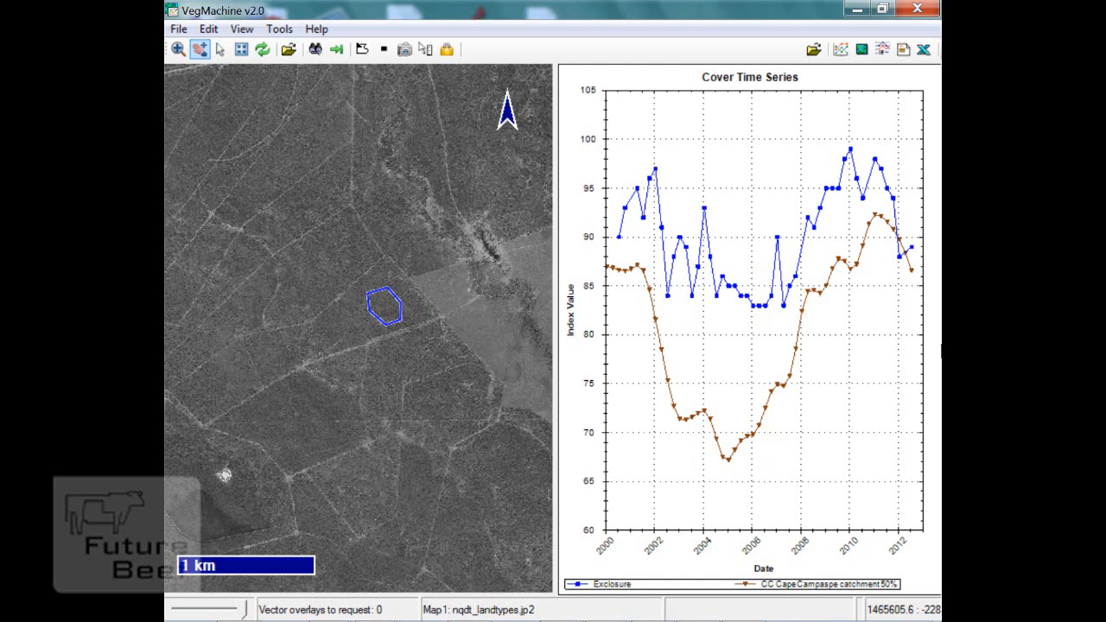
{"action": "mouse_move", "coordinate": [628, 240]}
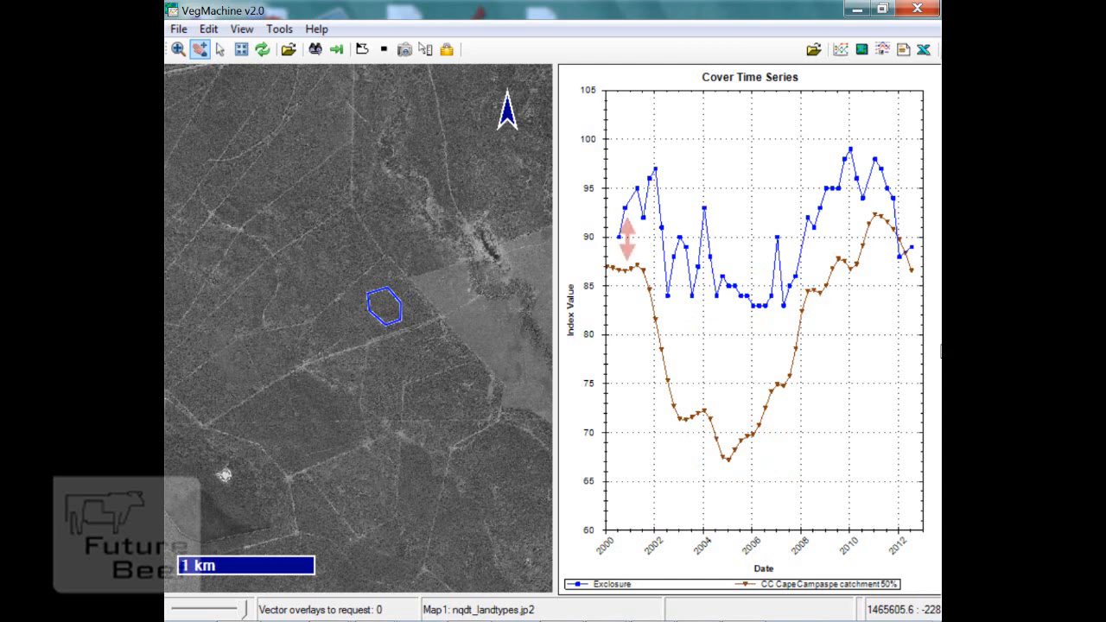